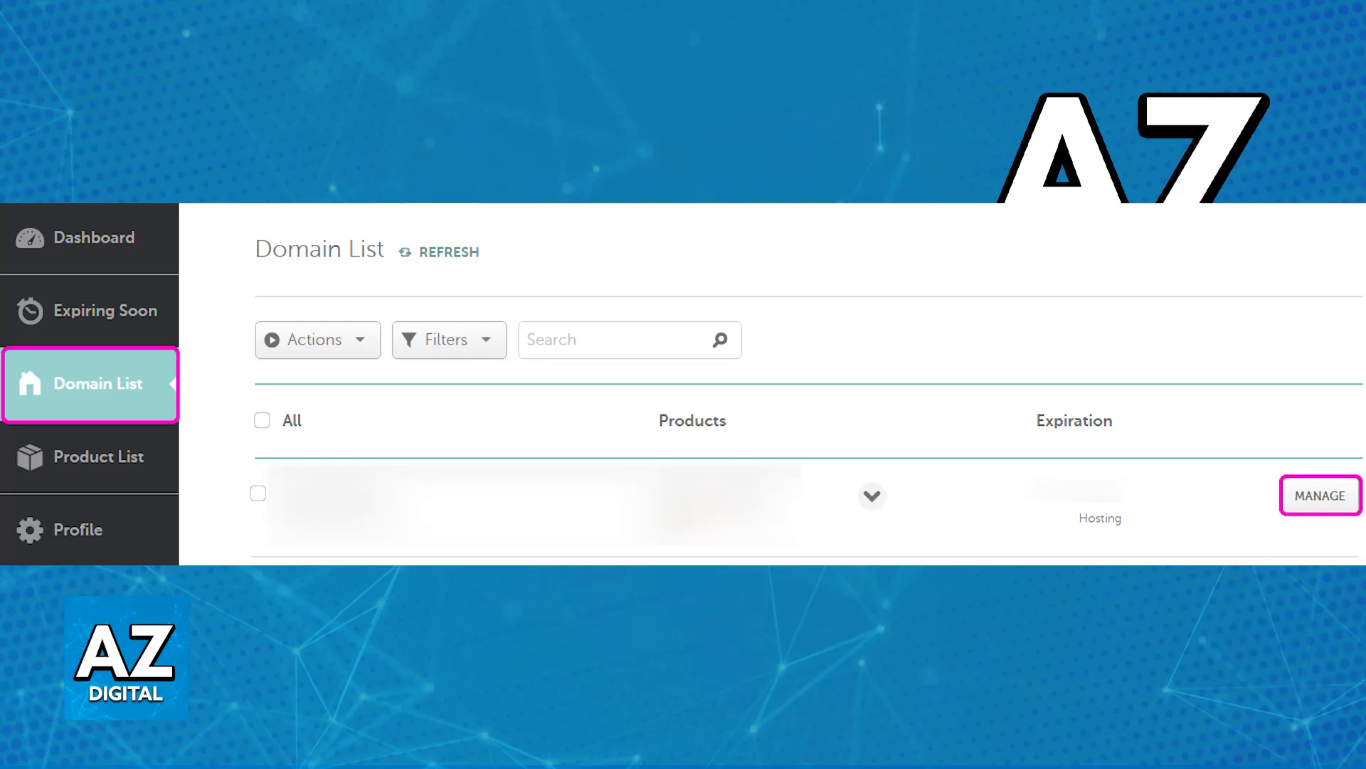
# Open the live chat welcome greeting in the bottom-right of the Namecheap homepage
pyautogui.click(1323, 494)
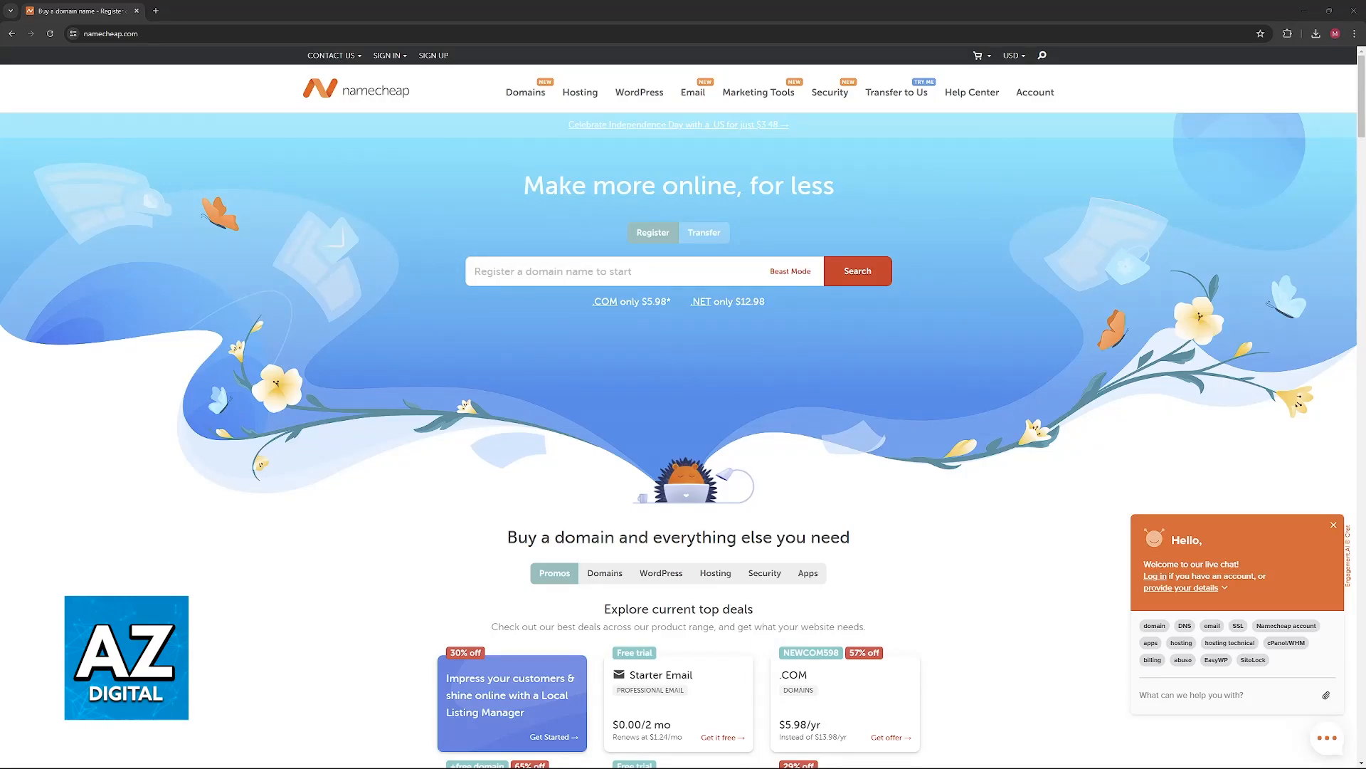
pyautogui.moveTo(1124, 558)
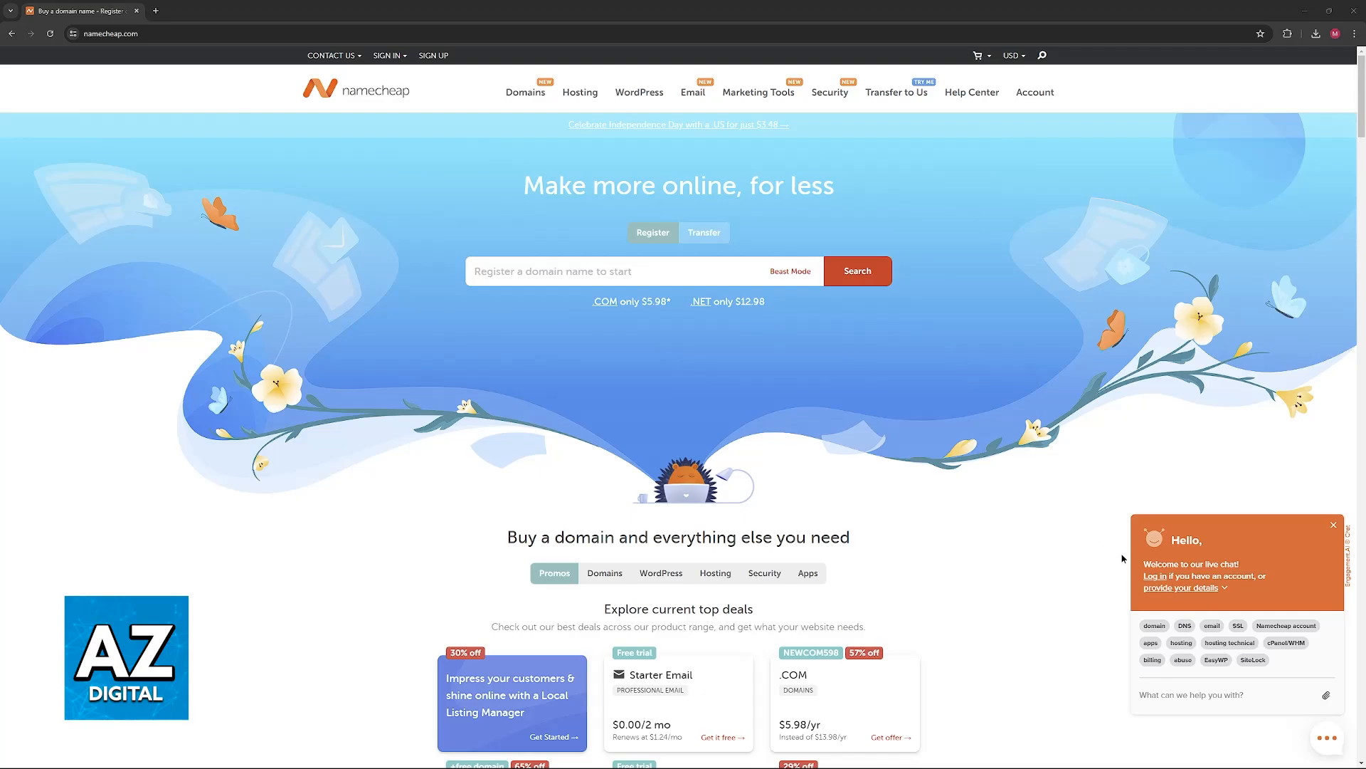
# Close the live chat greeting and go to the Help Center from the top navigation
pyautogui.click(1334, 524)
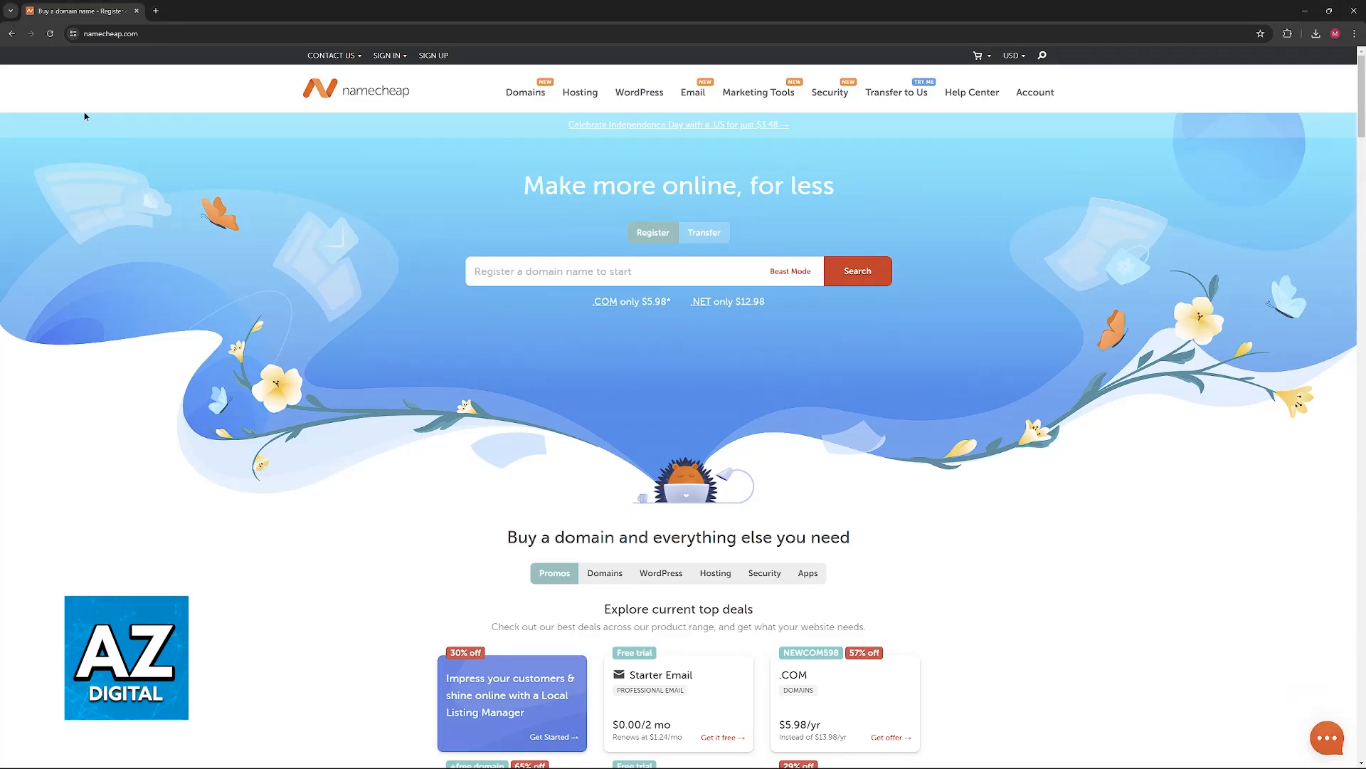
pyautogui.click(973, 92)
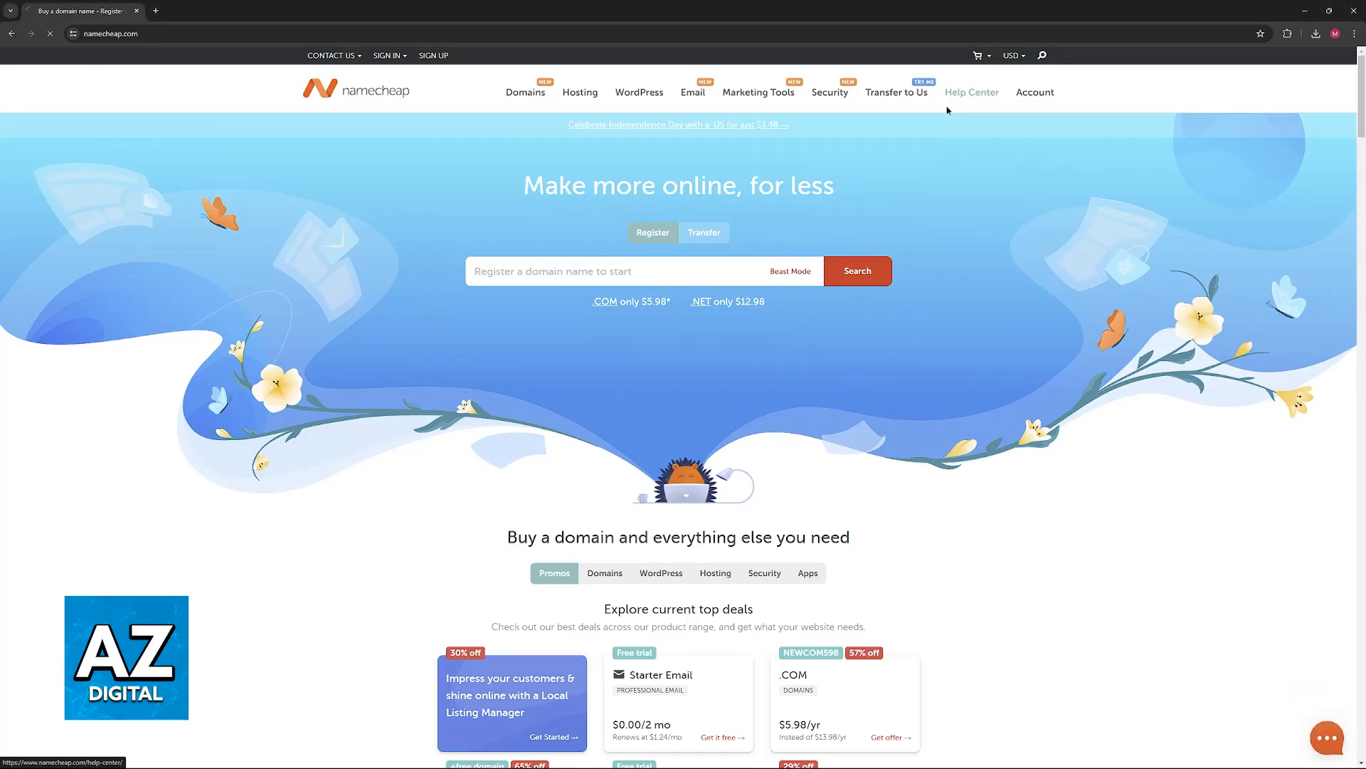
pyautogui.click(973, 92)
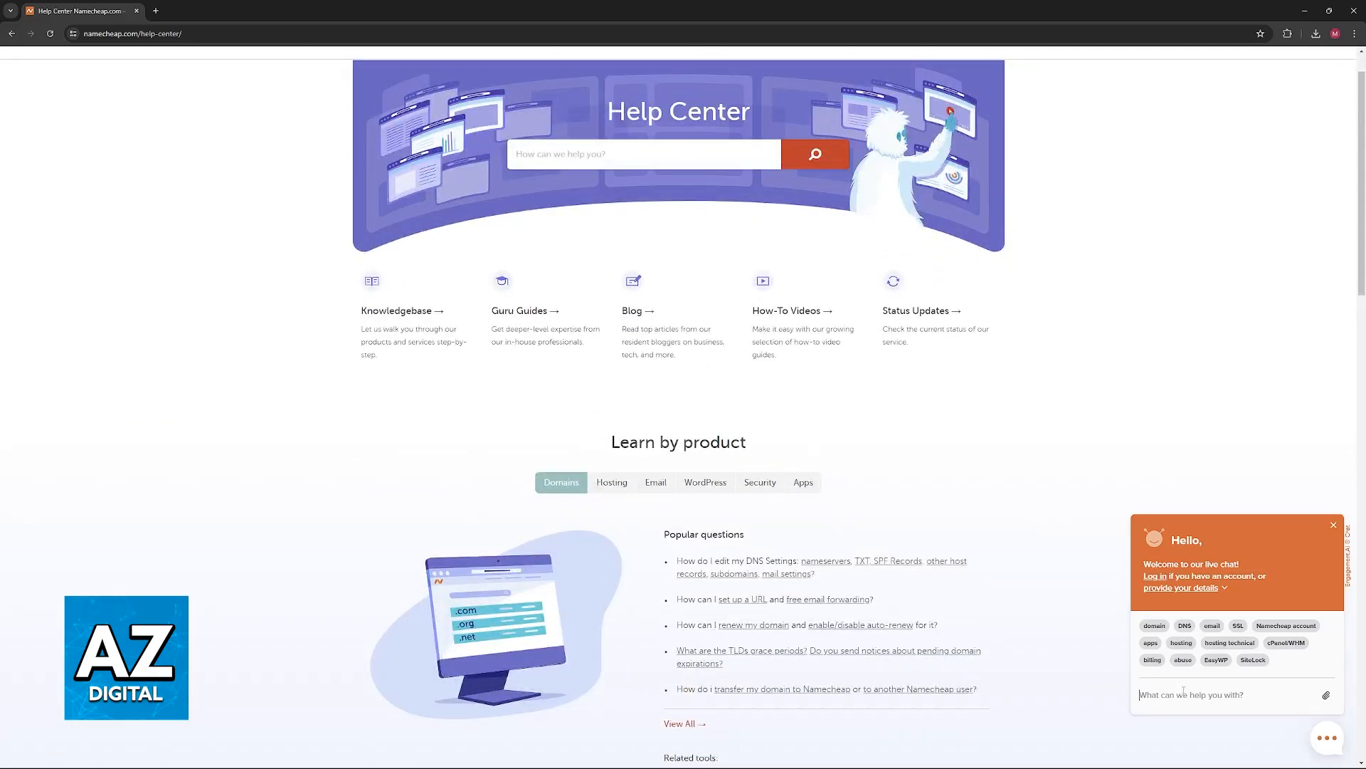
pyautogui.moveTo(1187, 686)
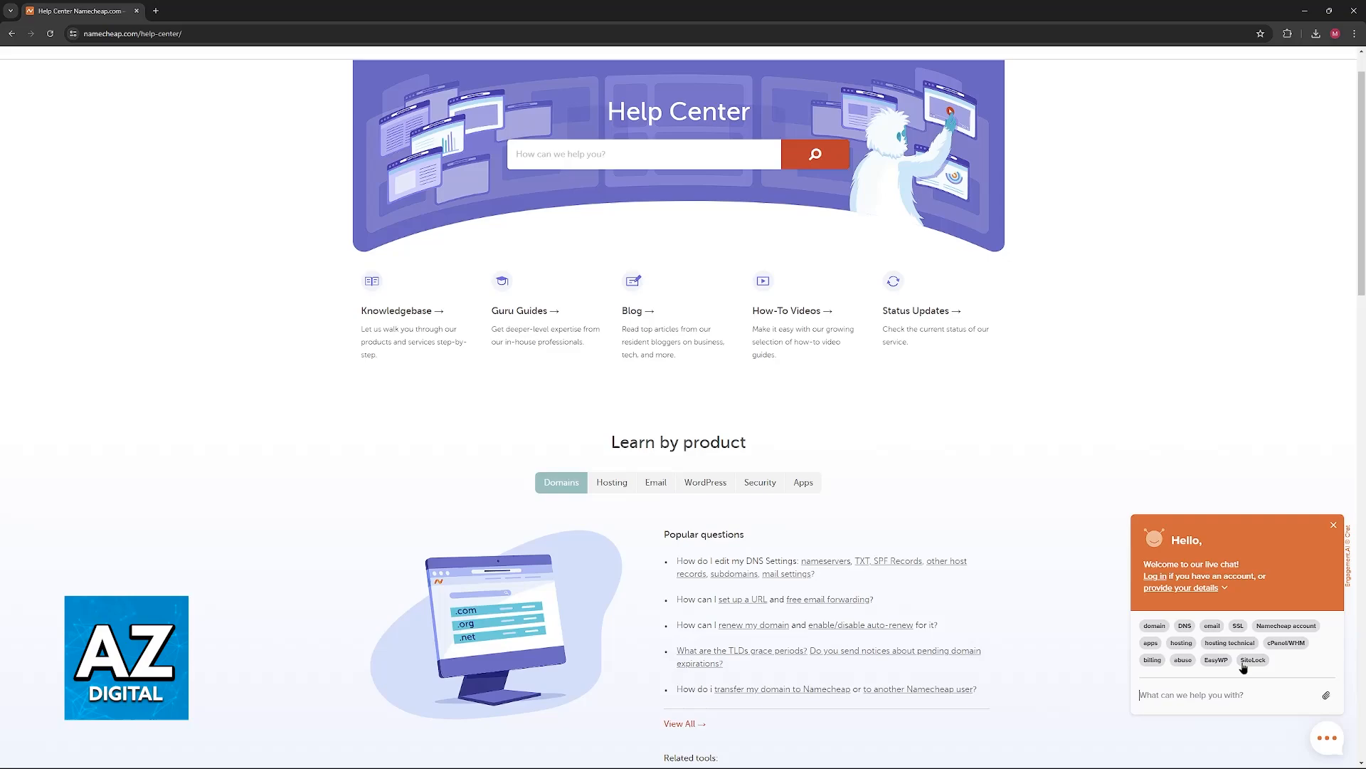
# Send 'remove domain' in the Help Center live chat to reach a support agent
pyautogui.write('remov')
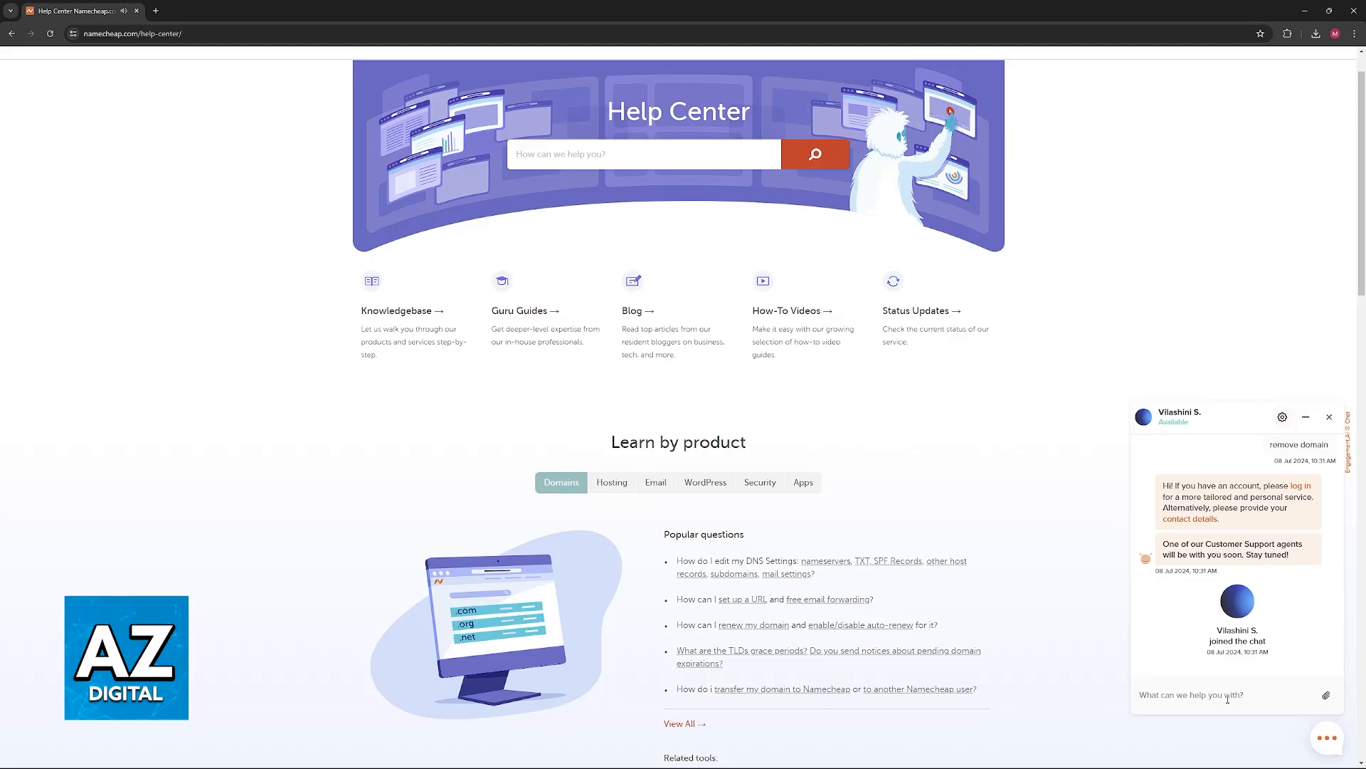
pyautogui.moveTo(1282, 424)
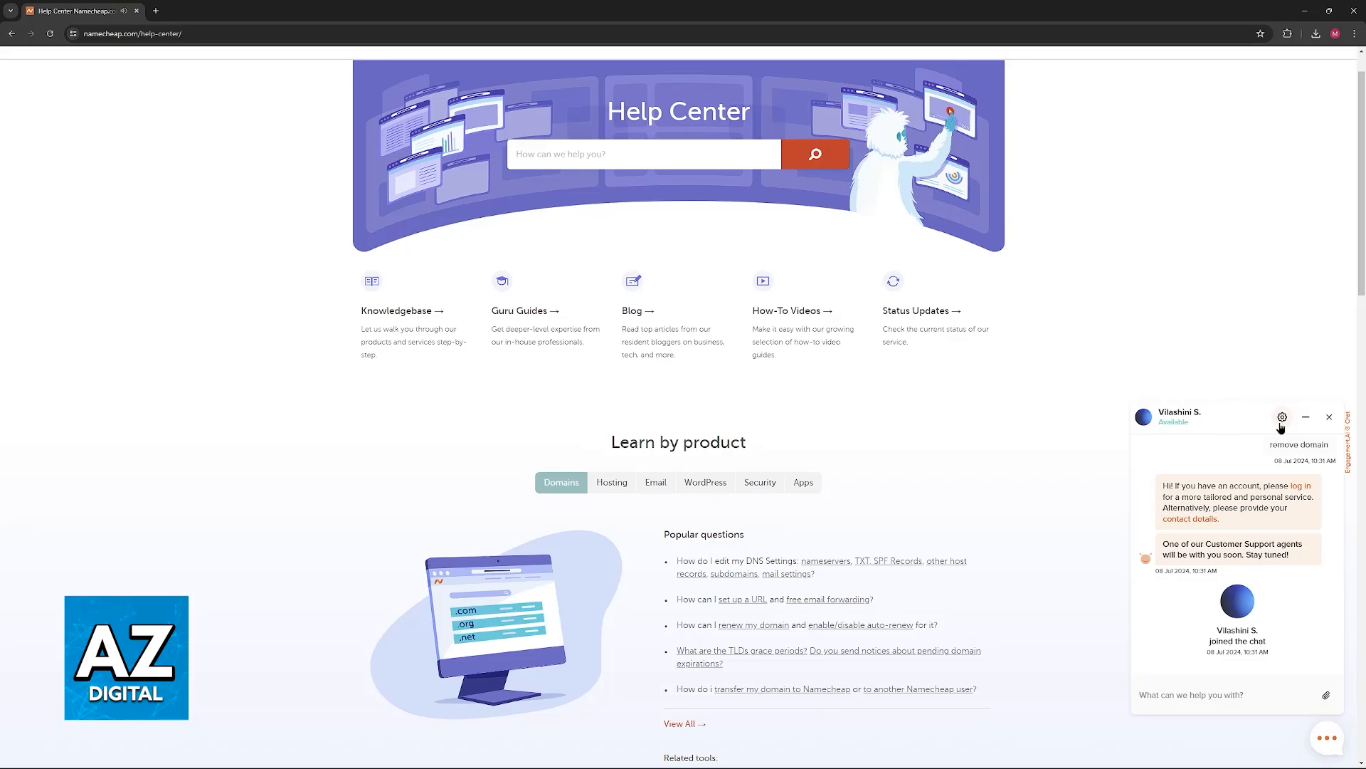